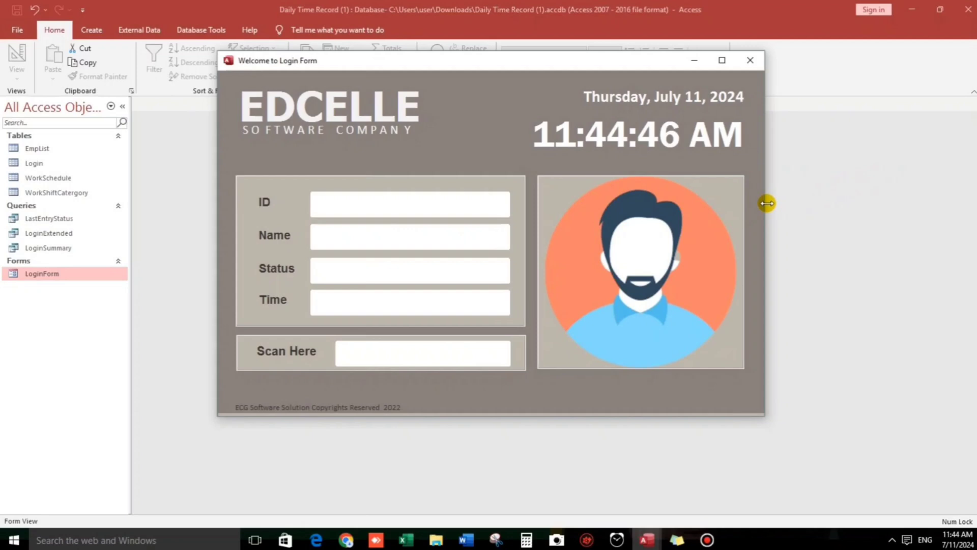
Scan employee ID 01627 into the Scan Here box of the LoginForm
click(423, 353)
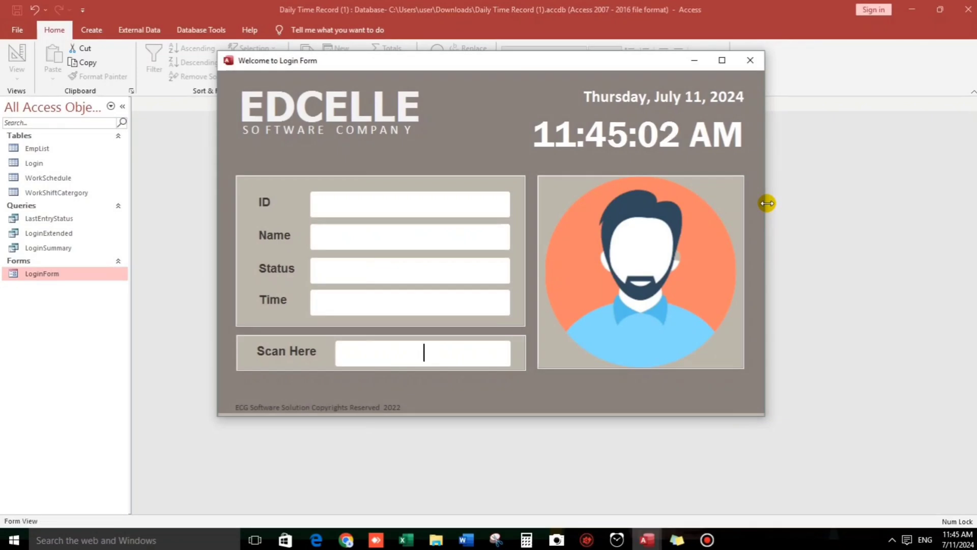
text(01627)
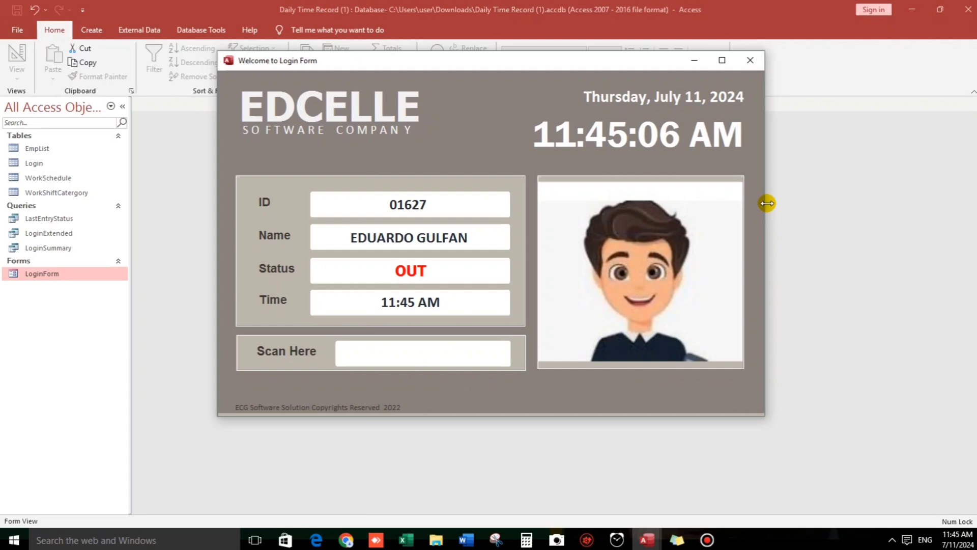
click(423, 353)
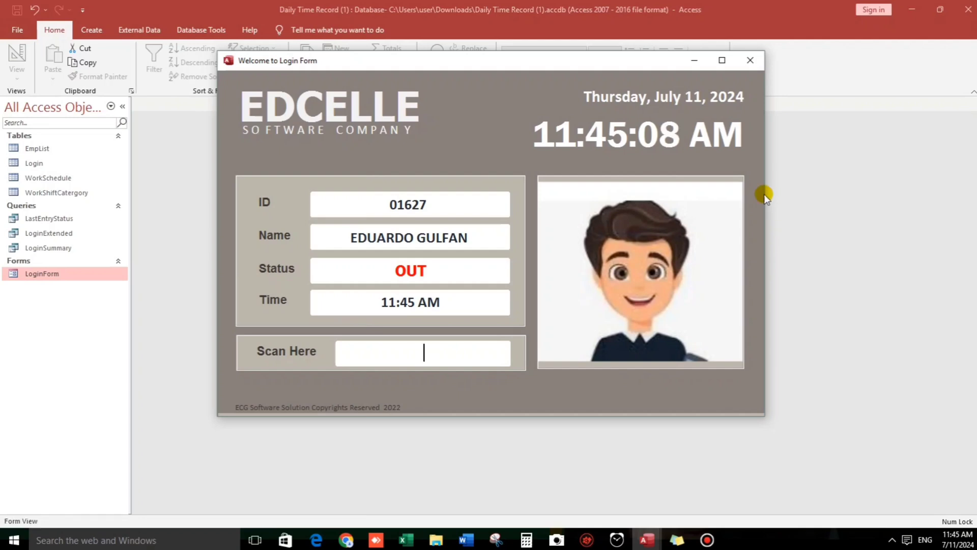
mouse_move(276, 193)
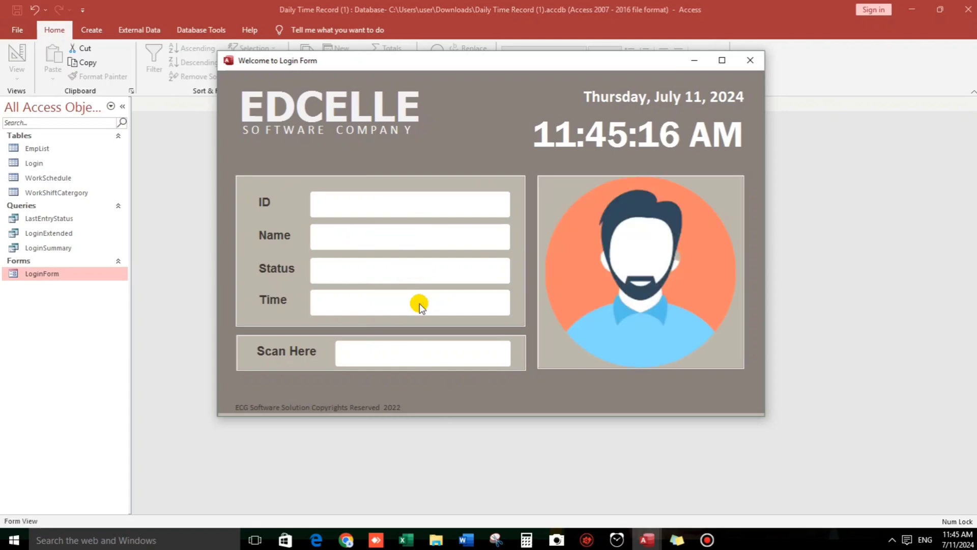
click(423, 352)
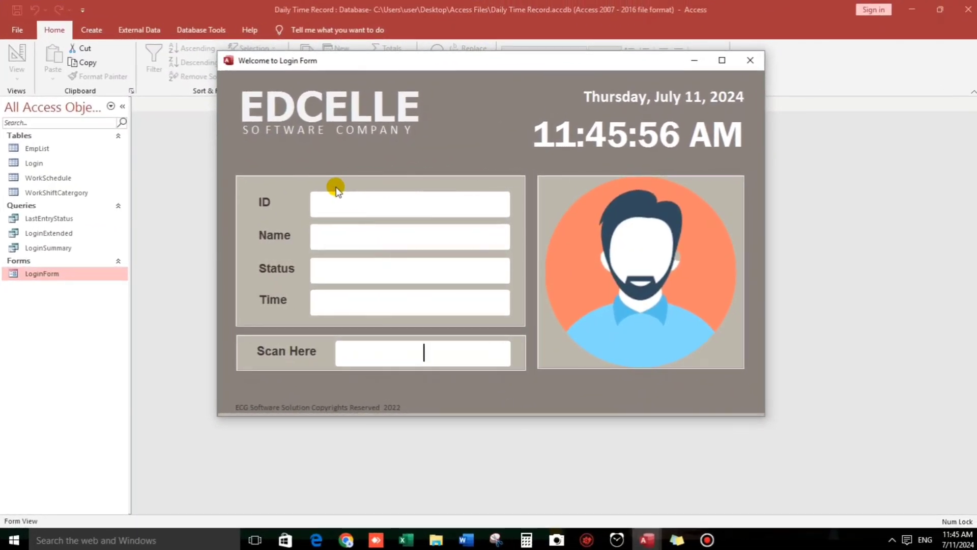
mouse_move(335, 213)
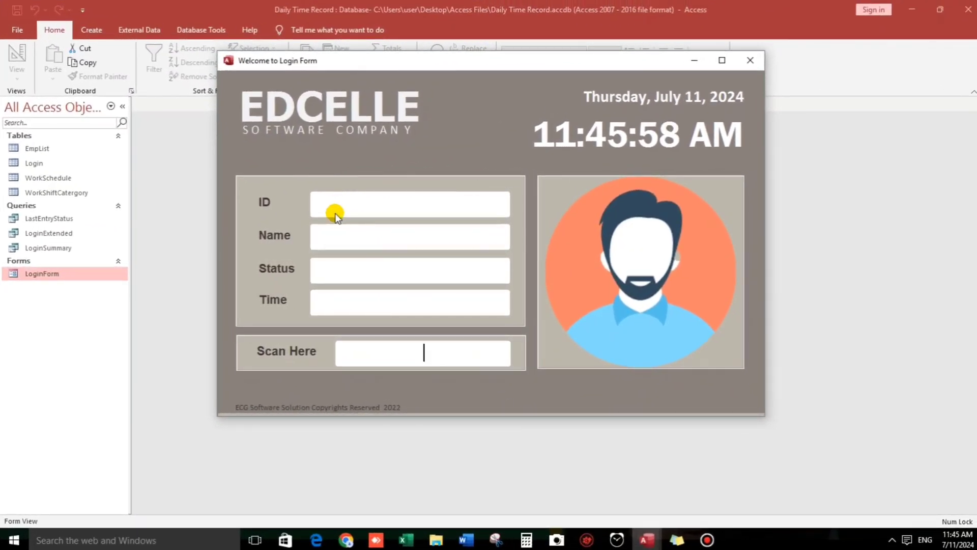
mouse_move(440, 153)
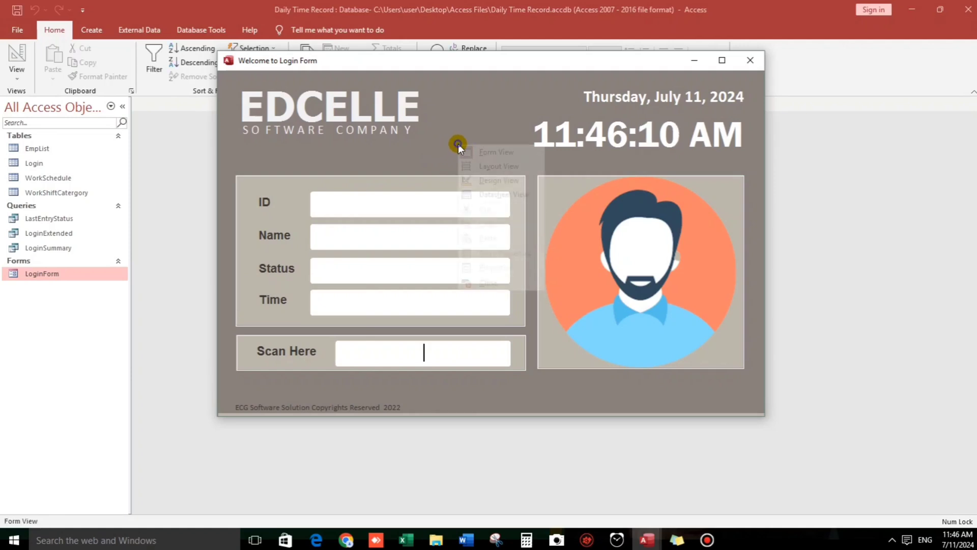
Change the spare label's caption to ExitTime in the form's Design View
click(499, 180)
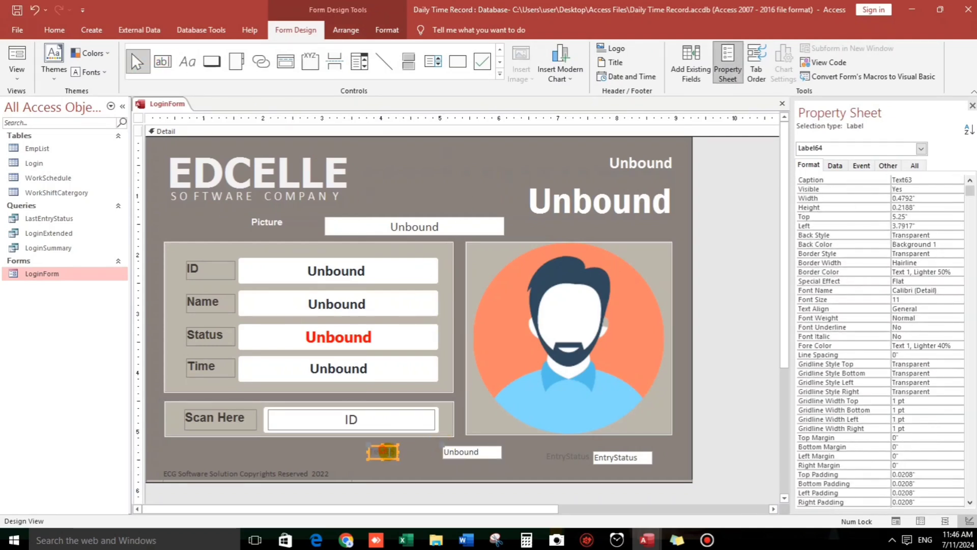
click(382, 451)
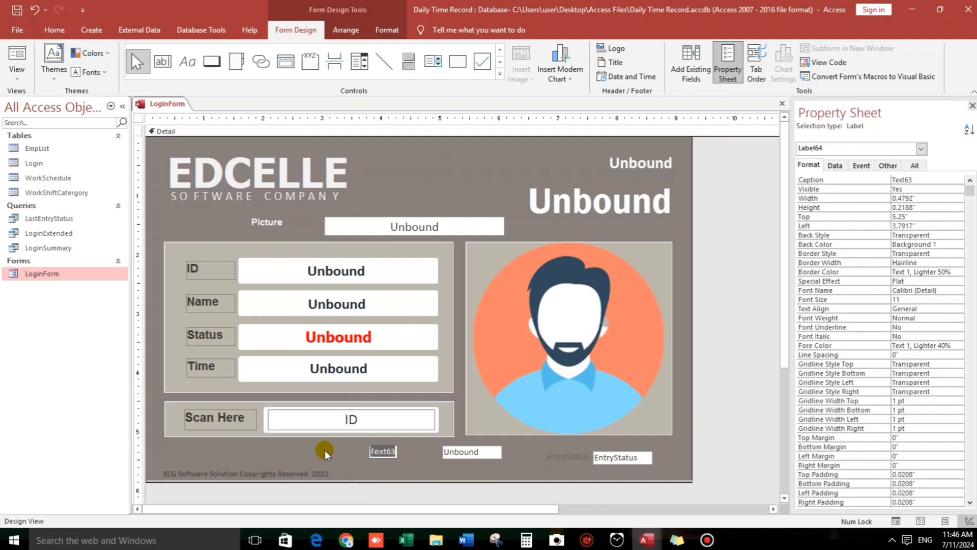
text(Exit)
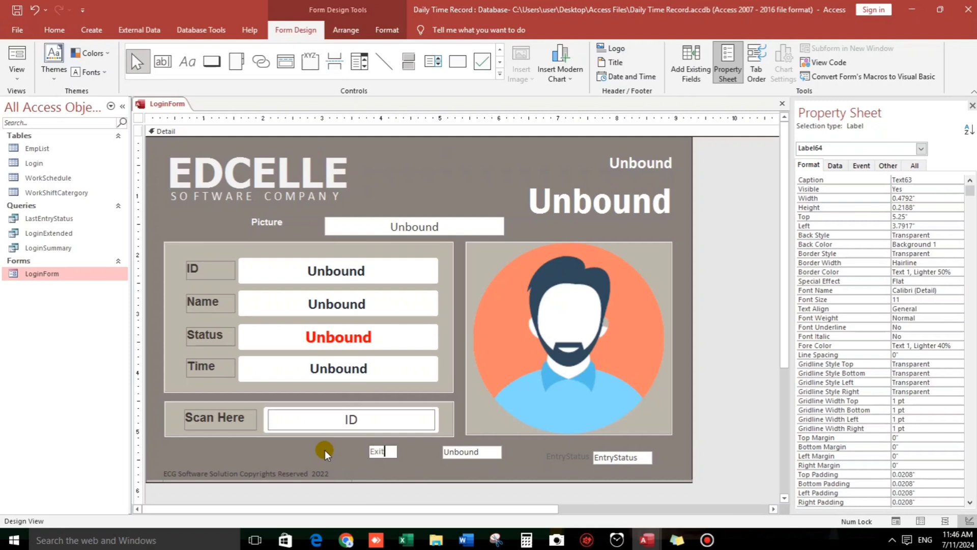
text(Ti)
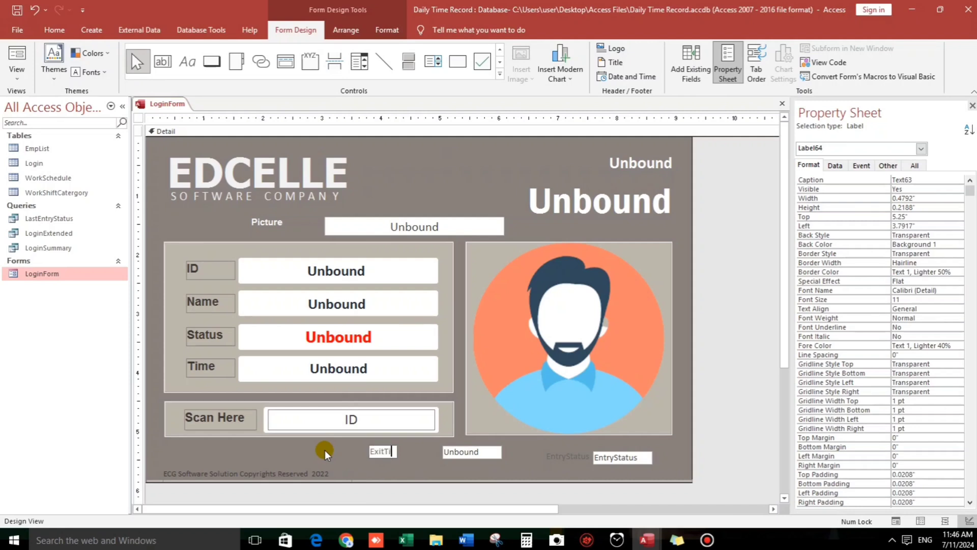
Name the unbound text box ExitTime on the Property Sheet's Other tab
click(471, 452)
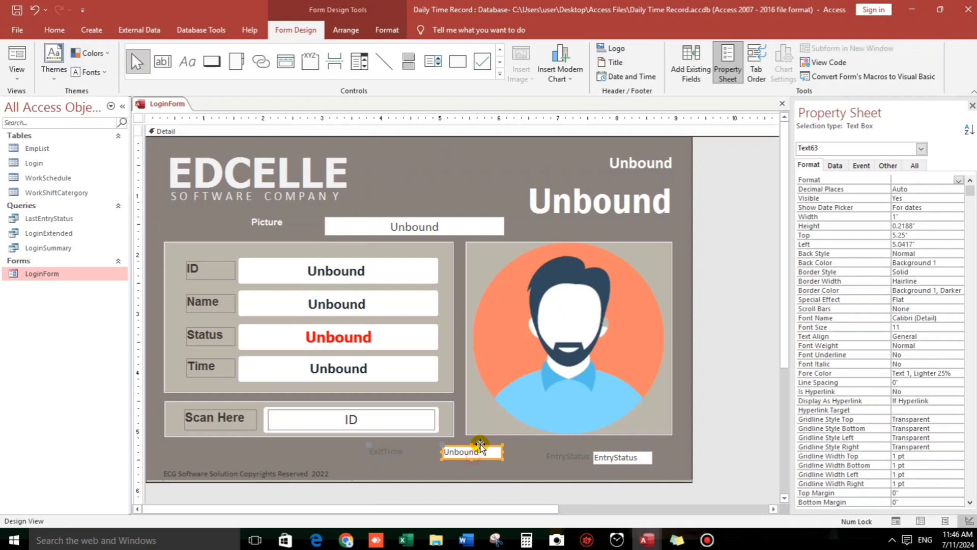
click(888, 165)
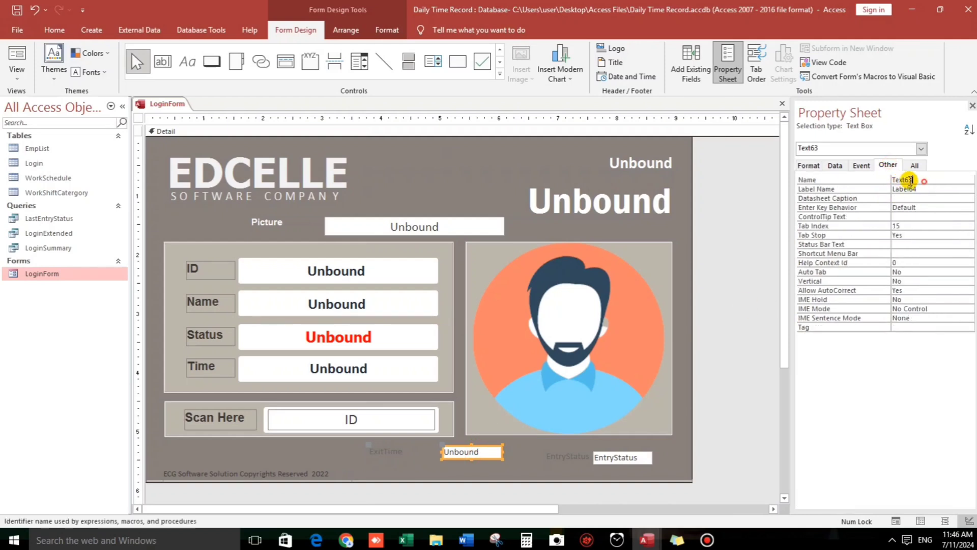
text(Exi)
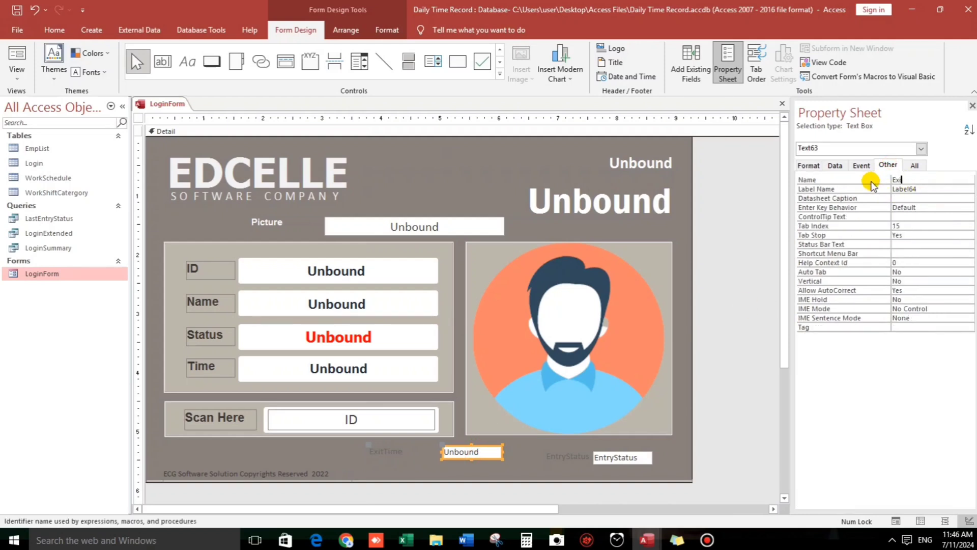
text(ExitTime)
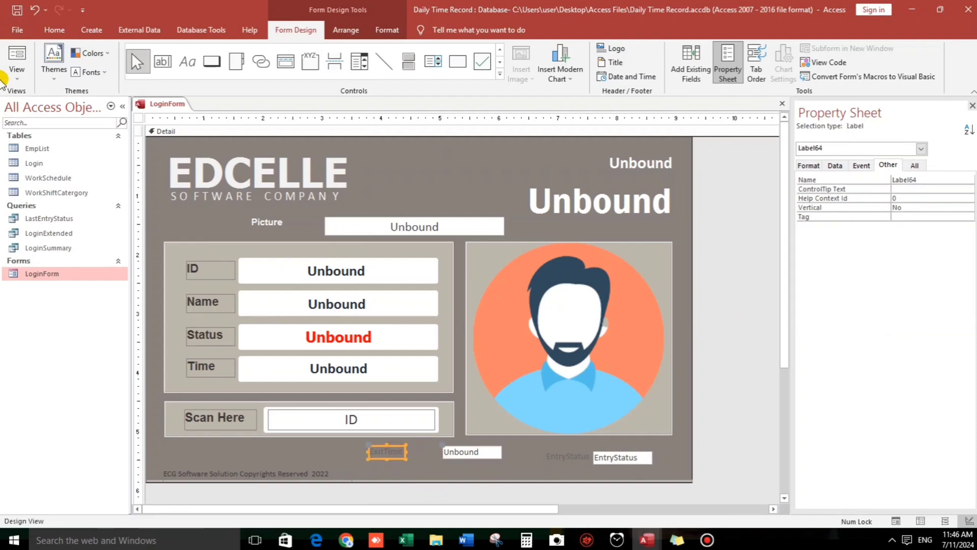
click(53, 30)
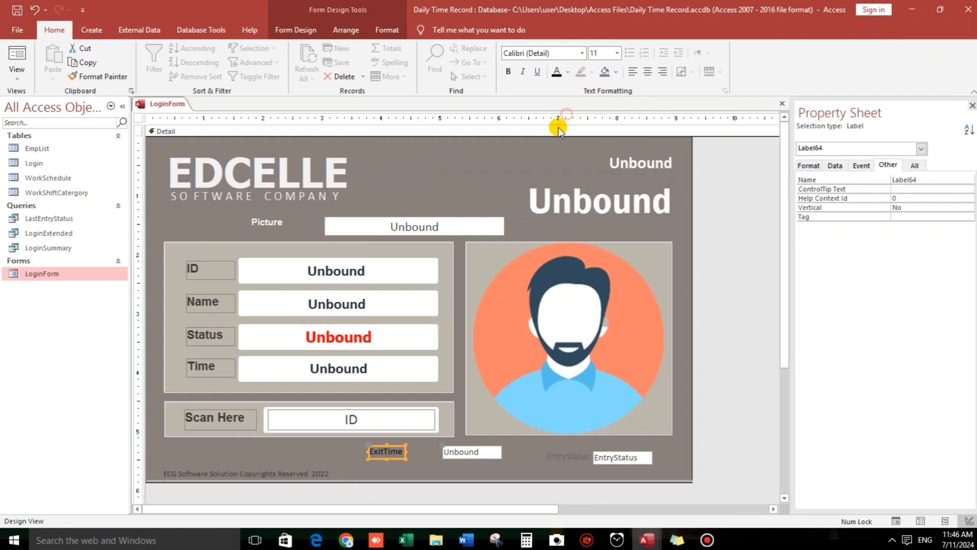
click(387, 451)
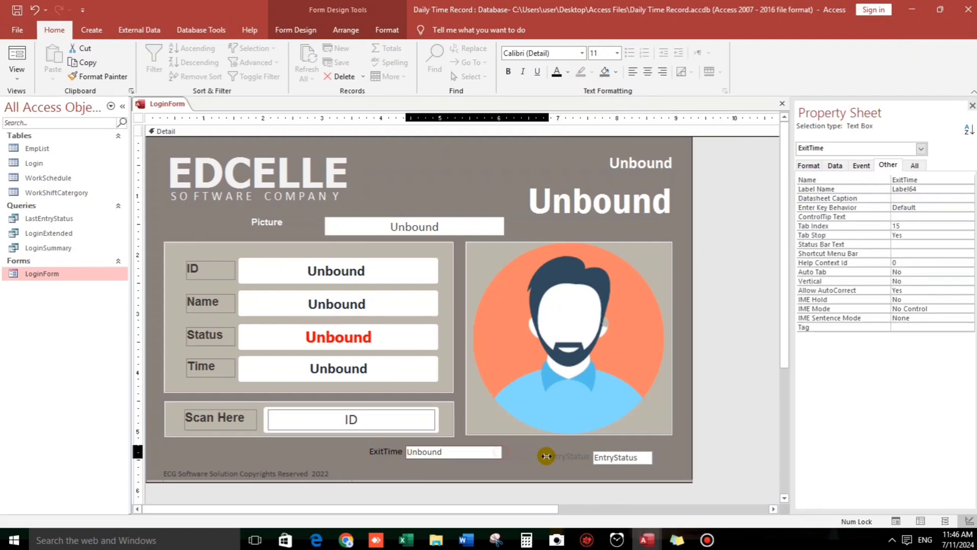
click(302, 424)
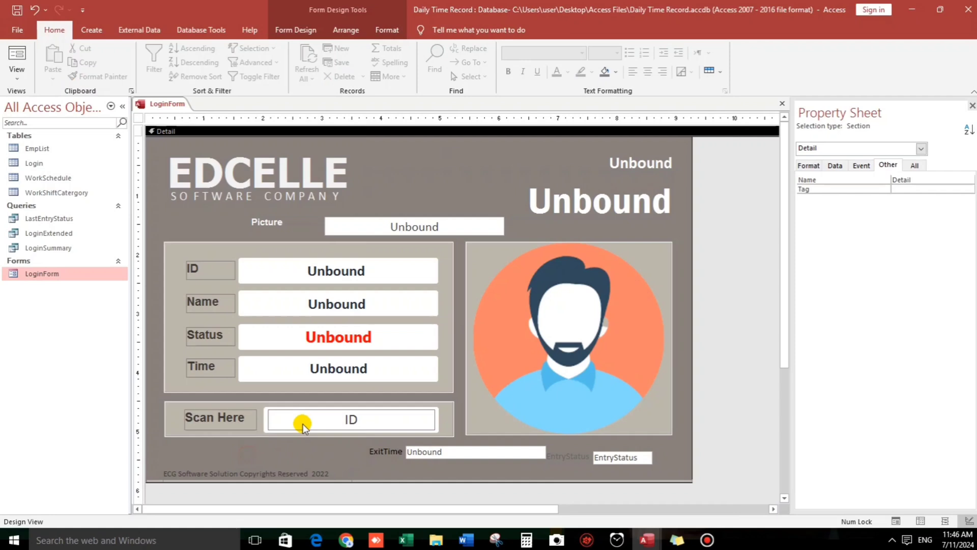
Open the Barcode scan box's After Update event code from its Event properties
click(351, 418)
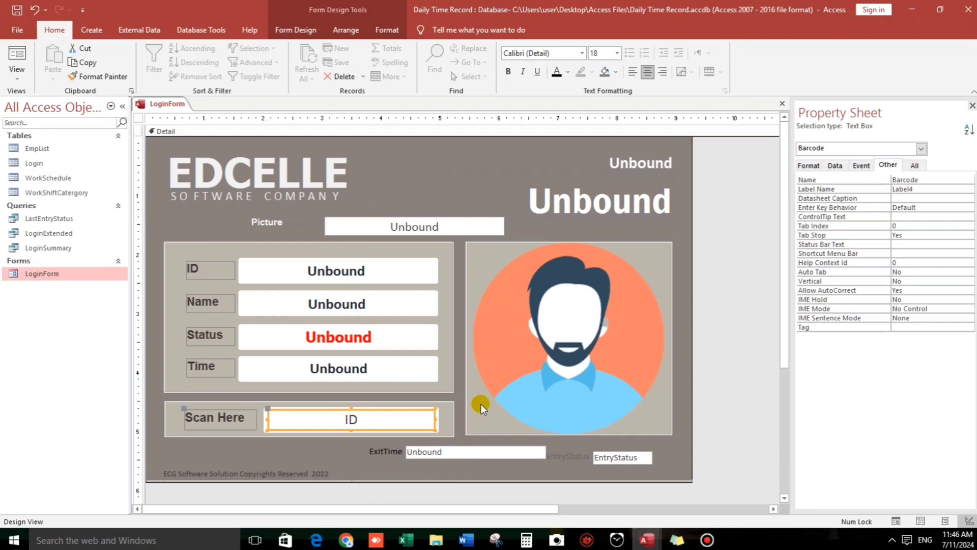
click(862, 165)
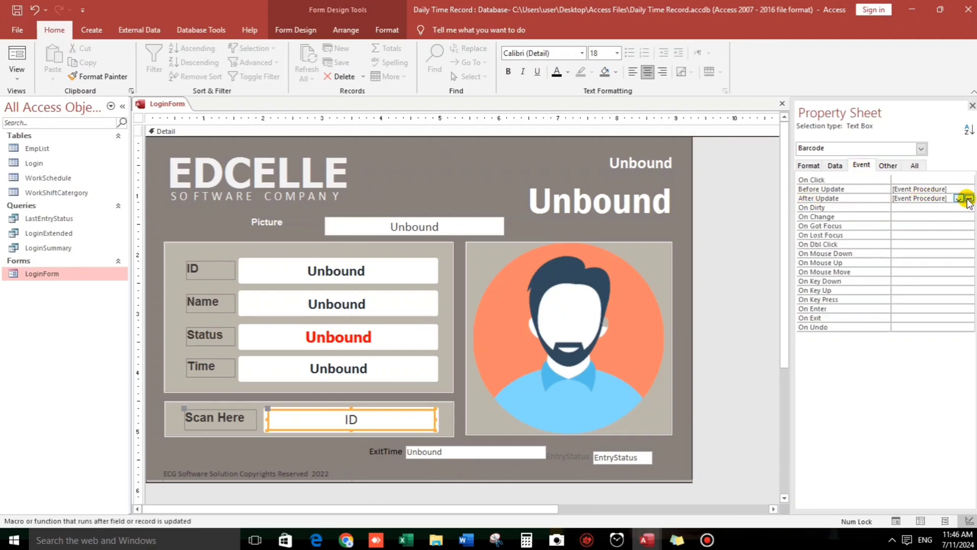
click(965, 199)
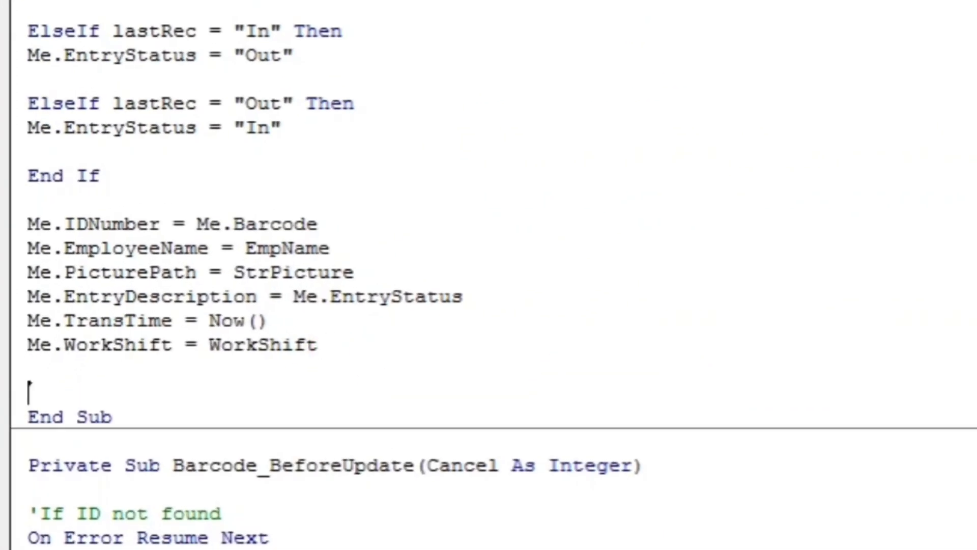
Add the line me.ExitTime = DateAdd("s", 5, Now()) before End Sub
text(me.)
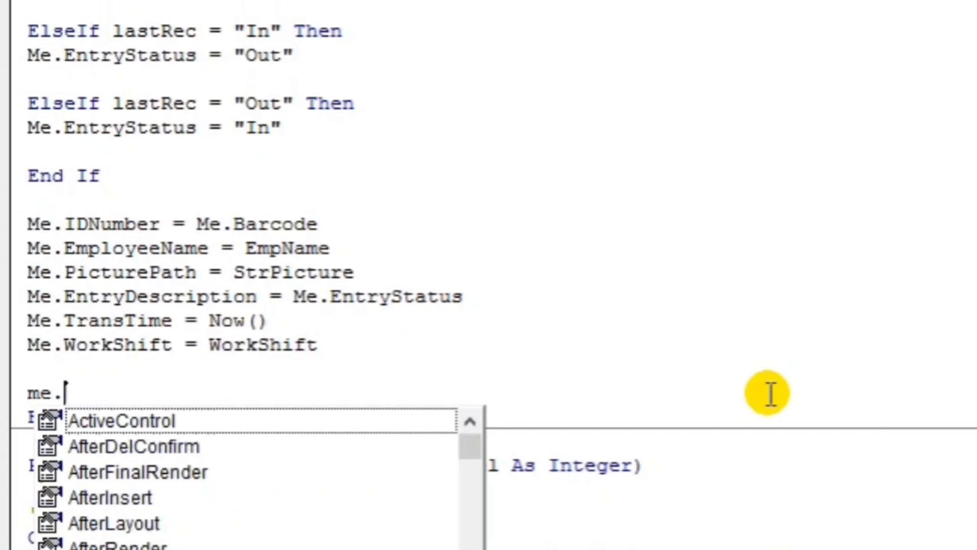
text(ExitTime)
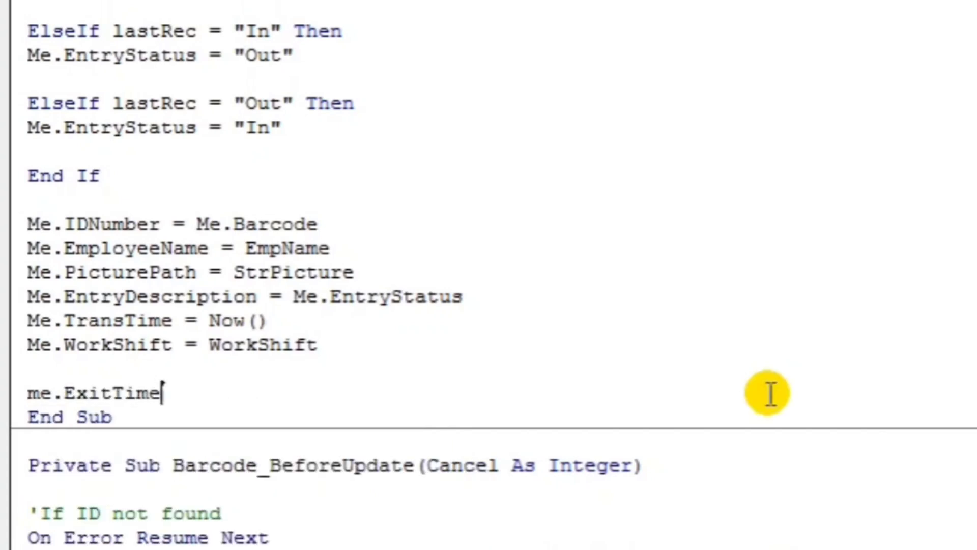
text(=date)
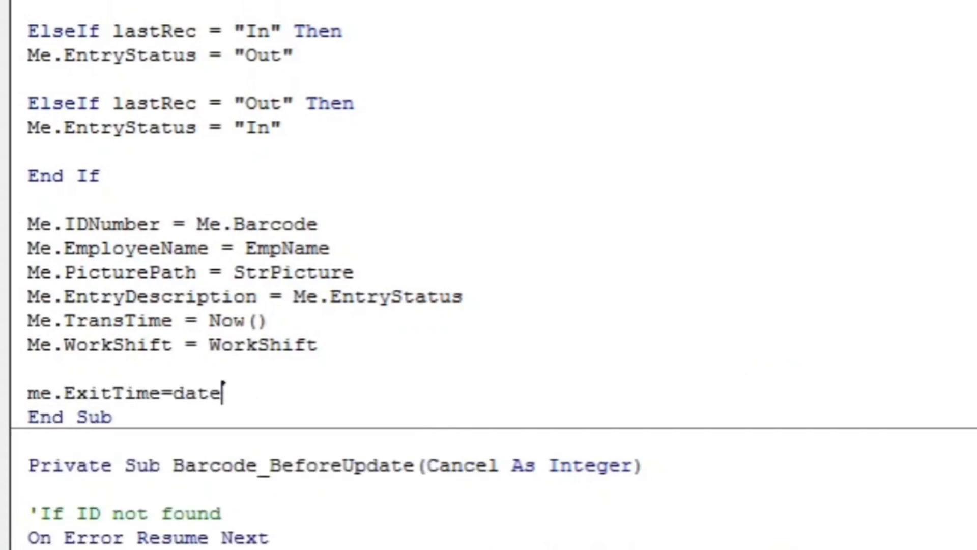
text(Add()
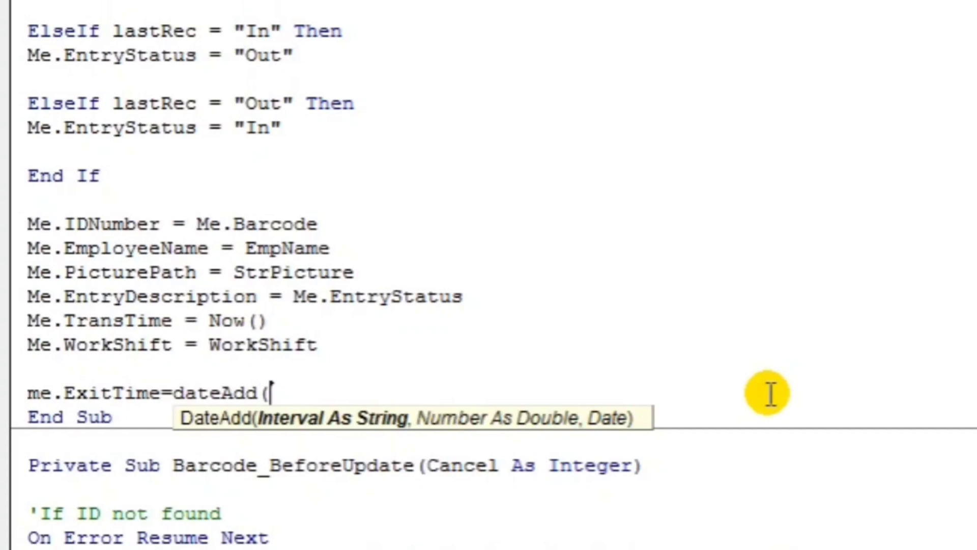
text(")
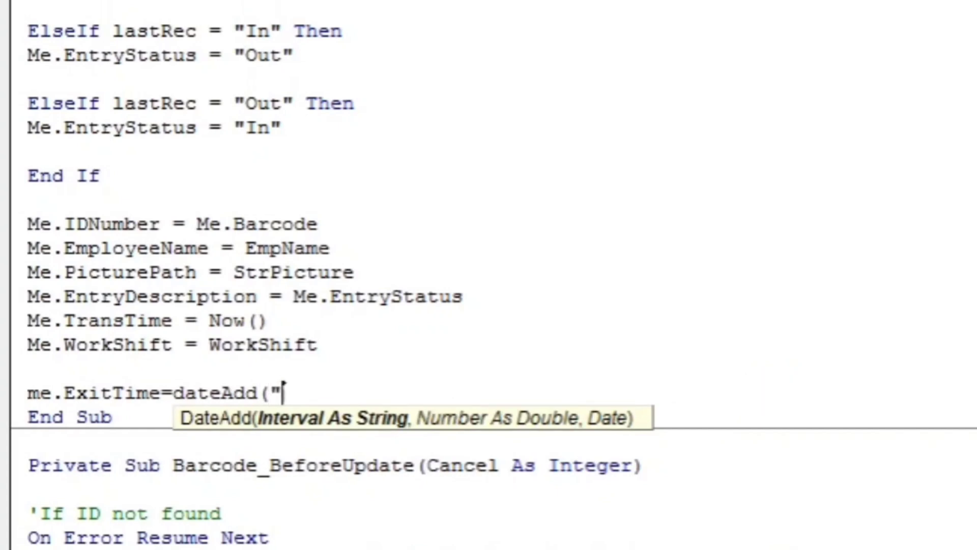
text(s",)
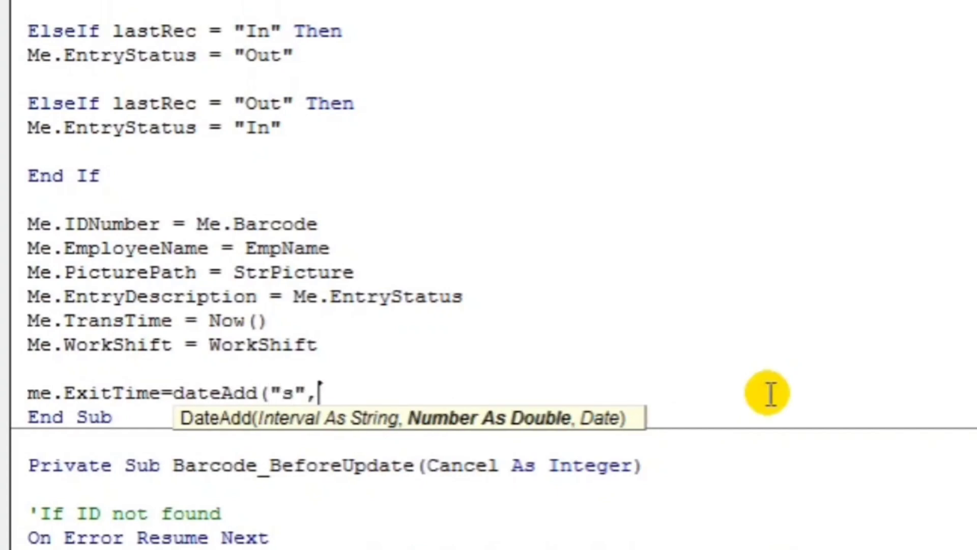
text(5,)
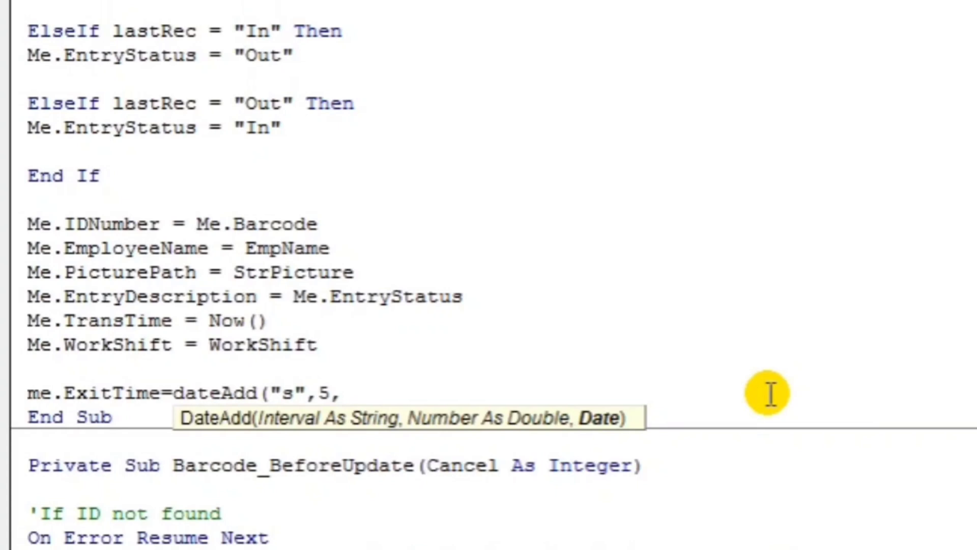
mouse_move(607, 430)
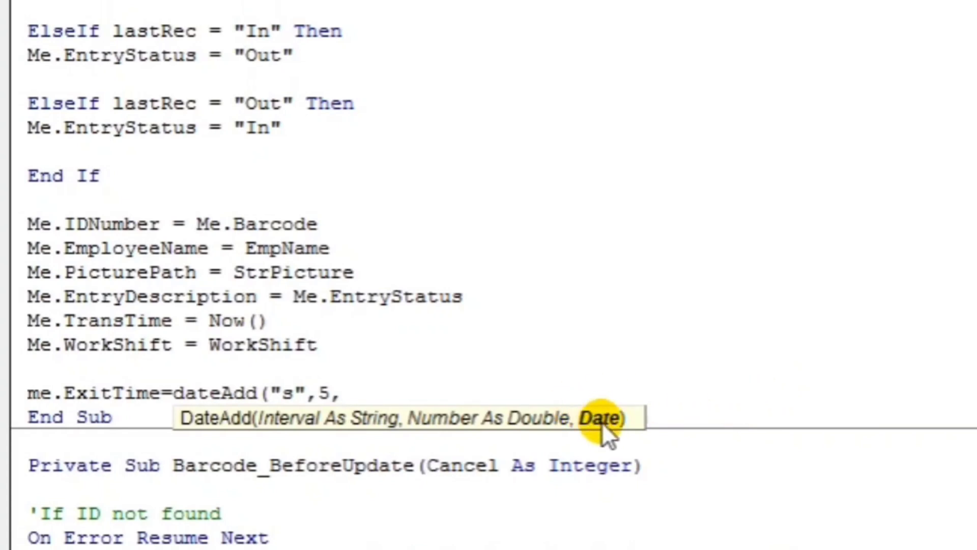
text(Now)
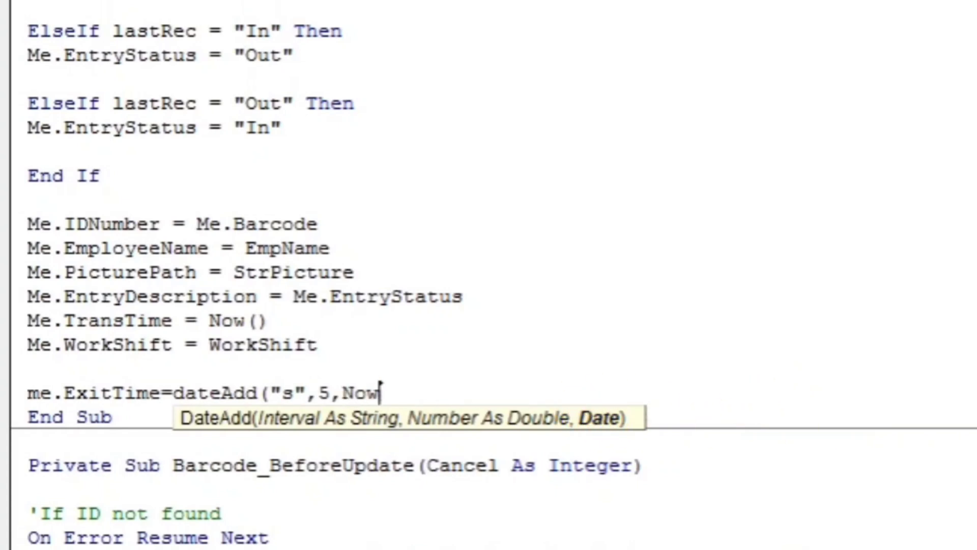
text(())
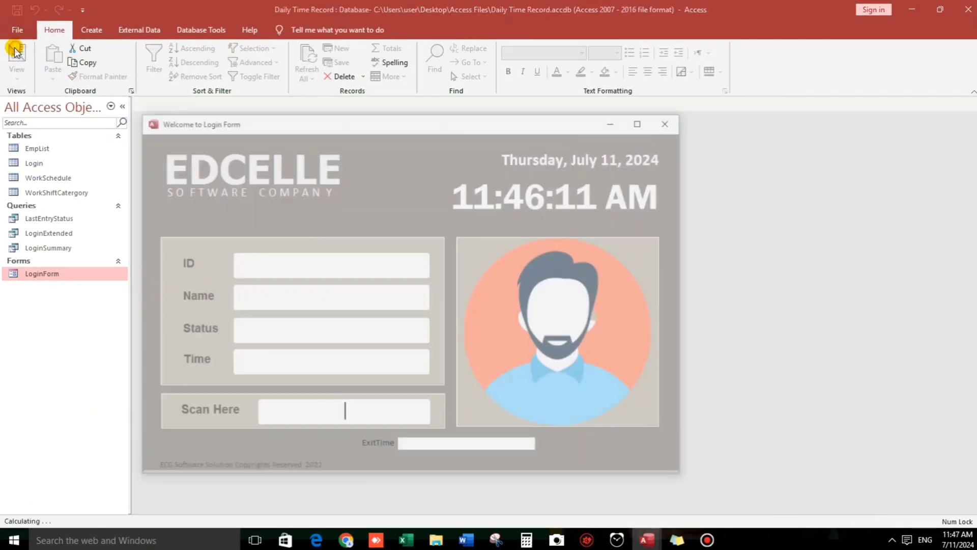
Scan ID 01627 so the form fills with an exit time, then bring up the view menu
text(01627)
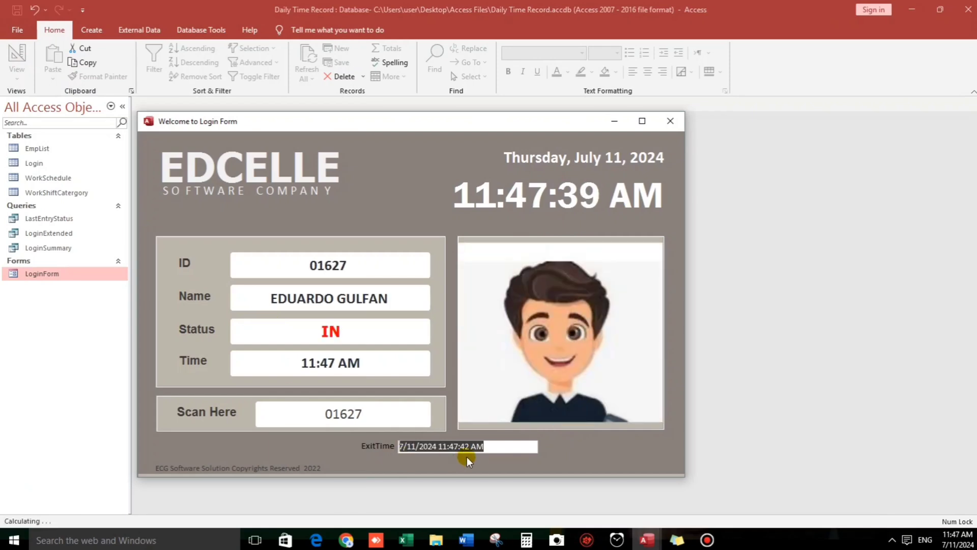
mouse_move(491, 415)
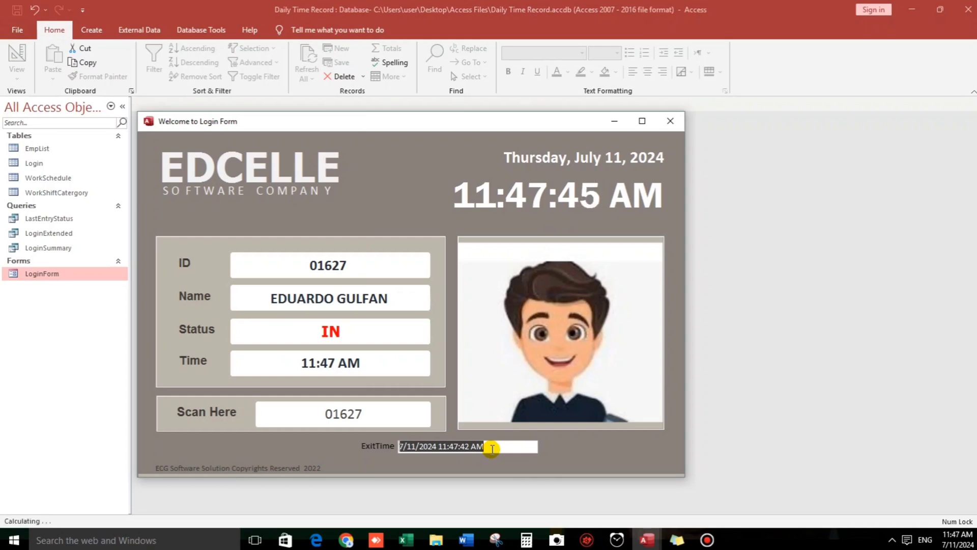
right_click(623, 467)
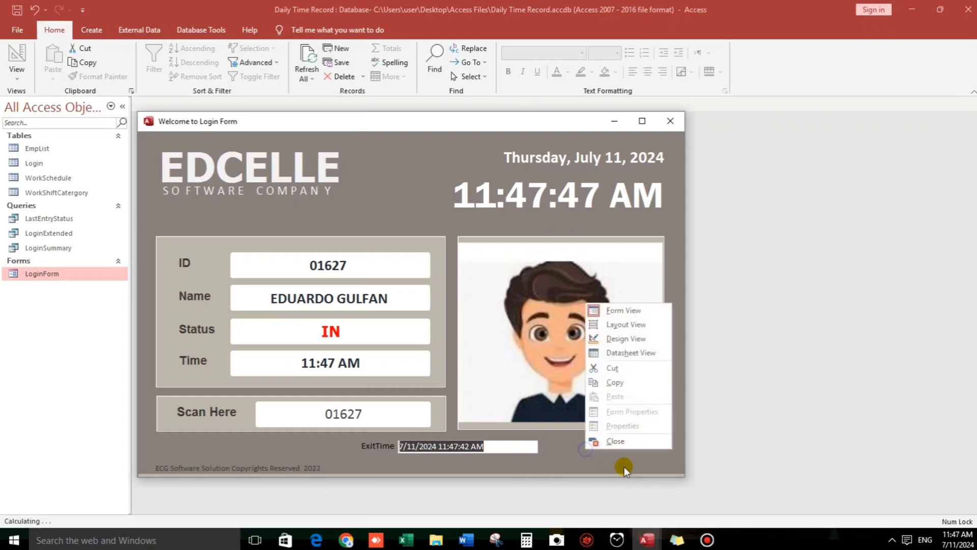
In Form_Timer, add an If Now() > me.ExitTime ... End If block
click(626, 338)
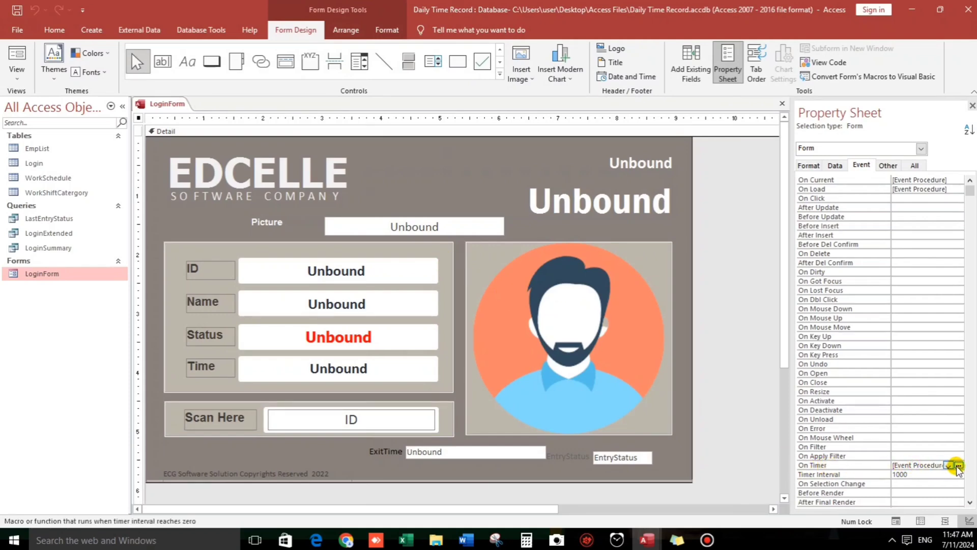
click(959, 466)
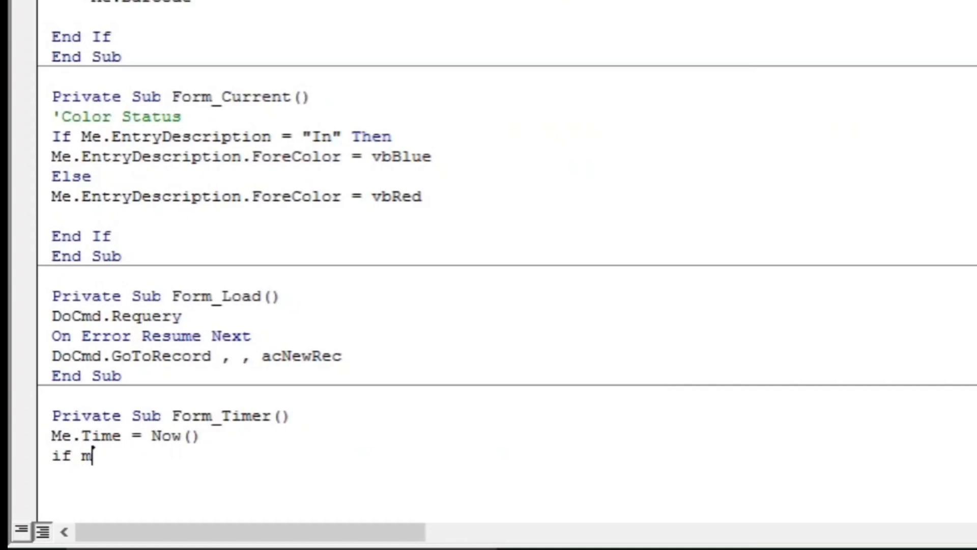
text(Now()
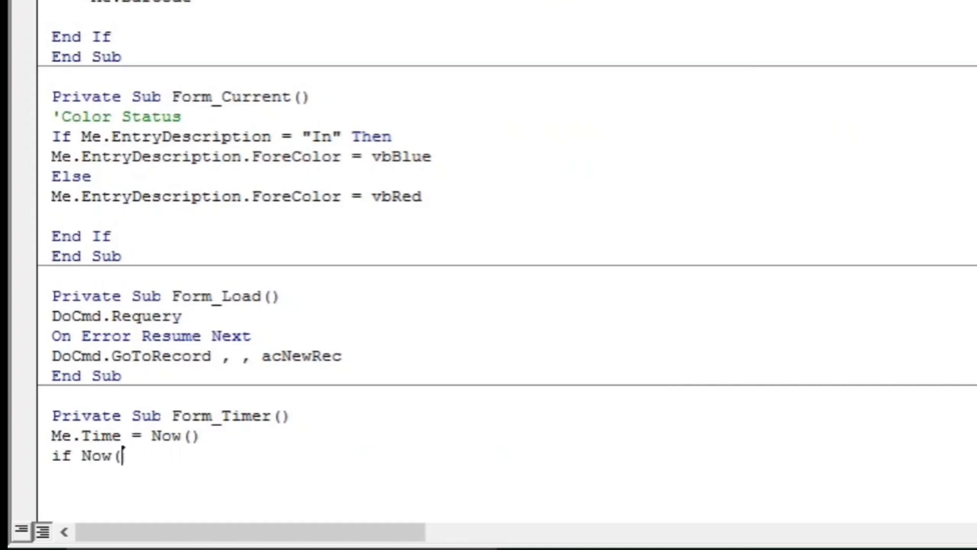
text())
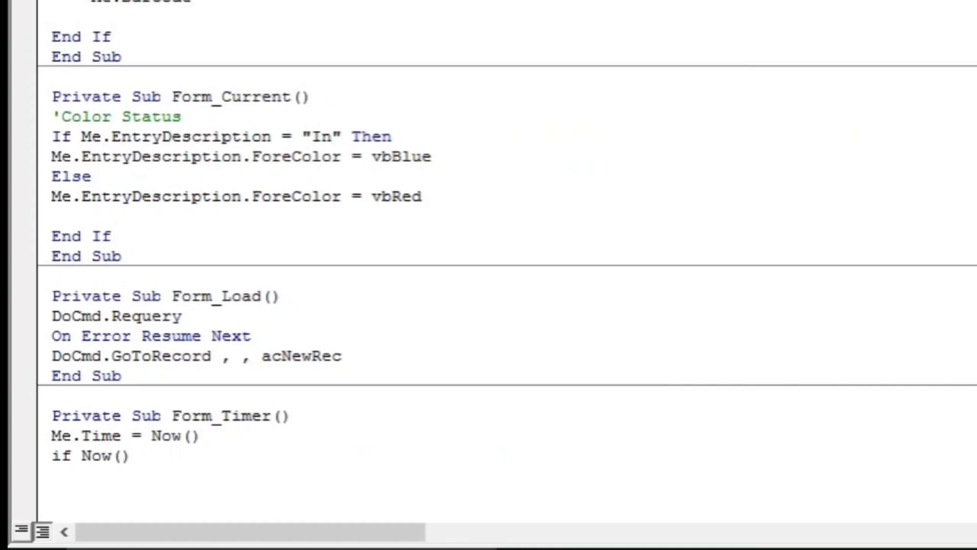
text(>)
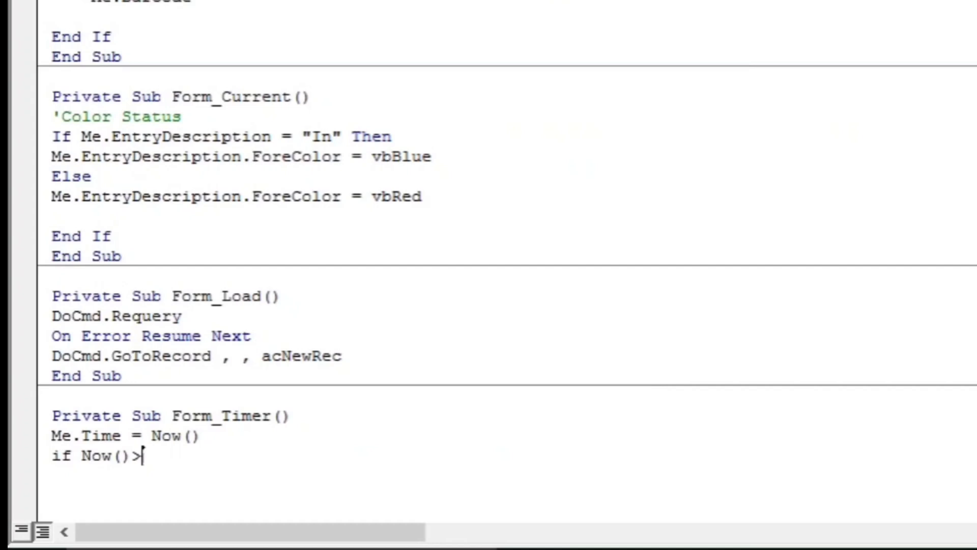
text(me.)
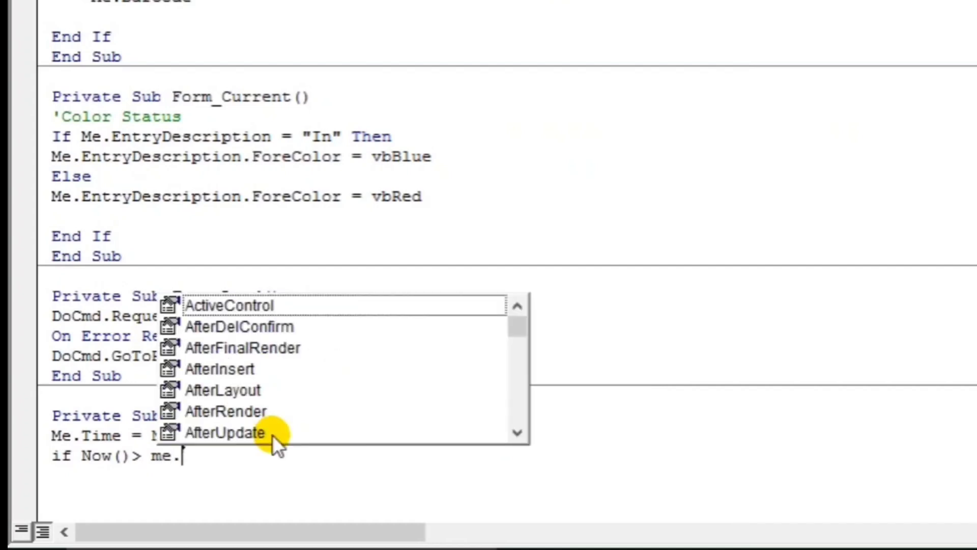
text(ExitTime Th)
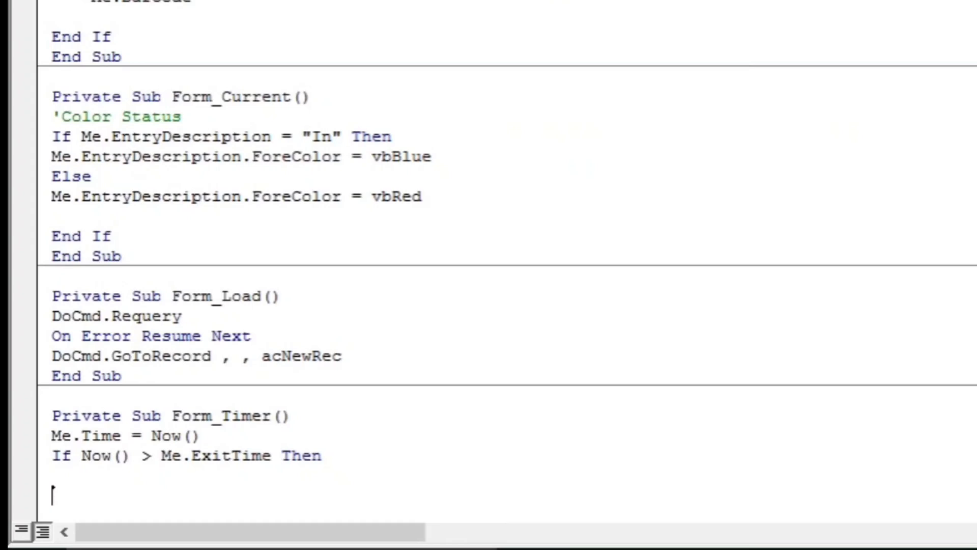
text(end if)
click(251, 476)
text(me.)
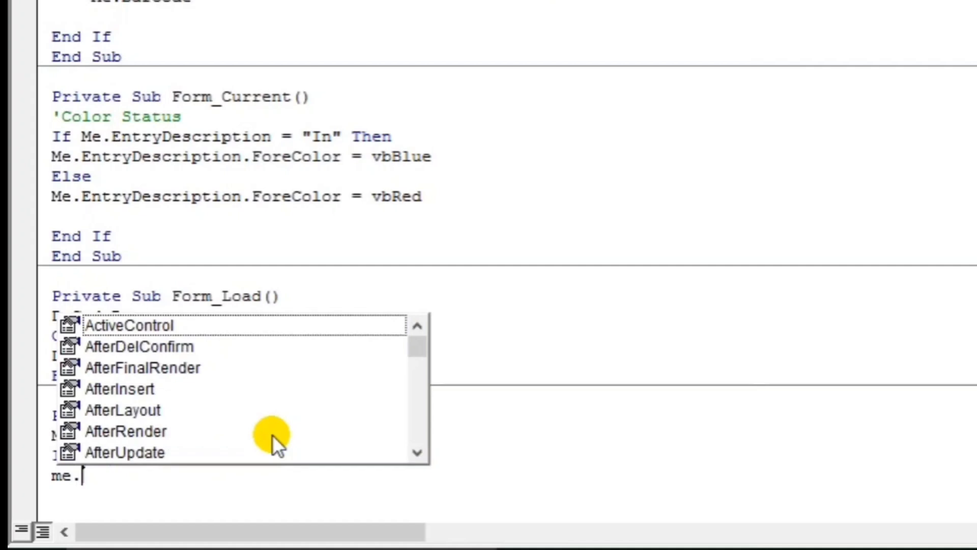
Inside the If block, set the picture path to Null
text(picturePath)
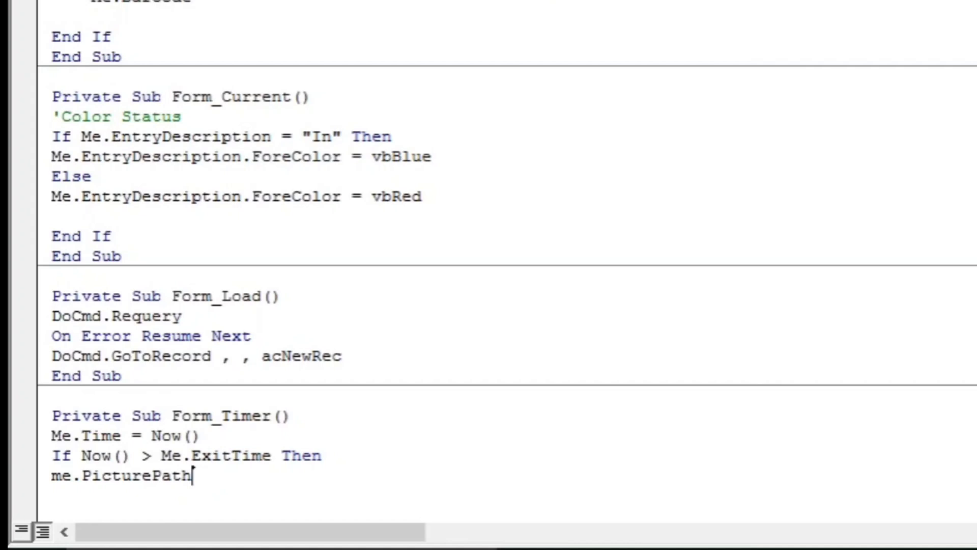
text(=)
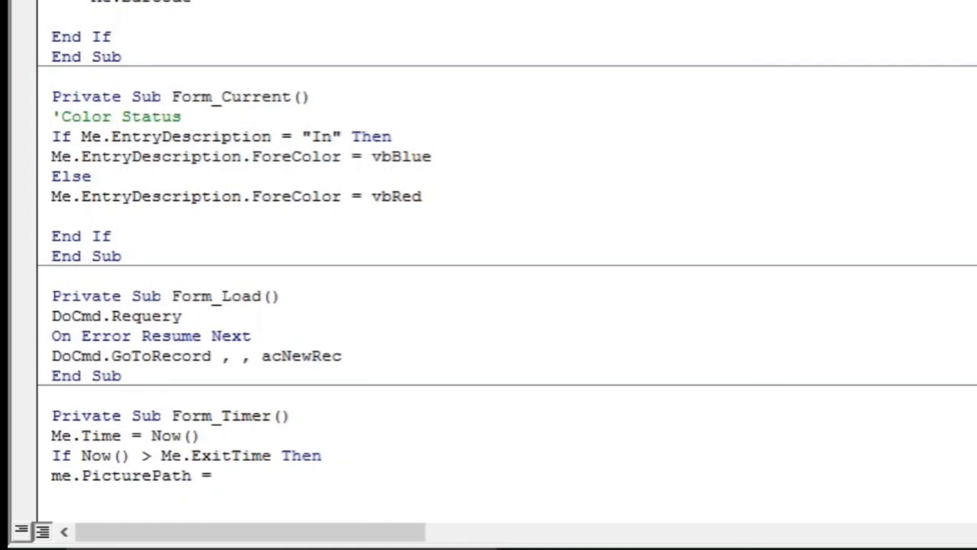
text(Null)
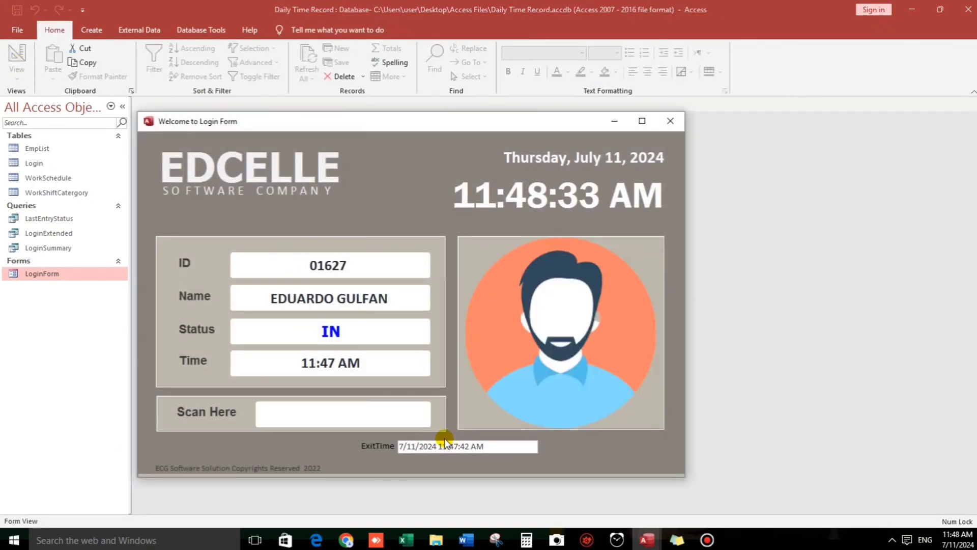
Enter a test ID starting 016 in Scan Here to check the photo resets
text(016)
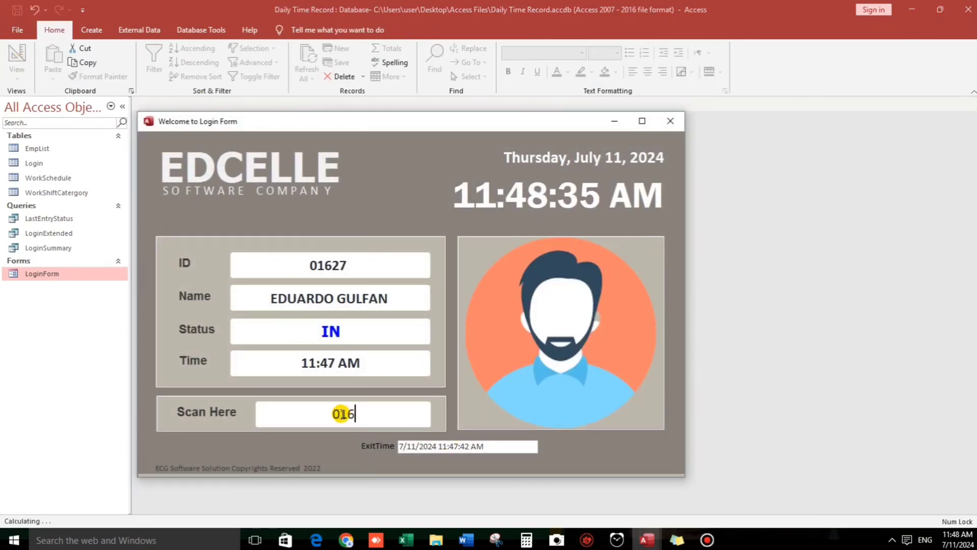
key(enter)
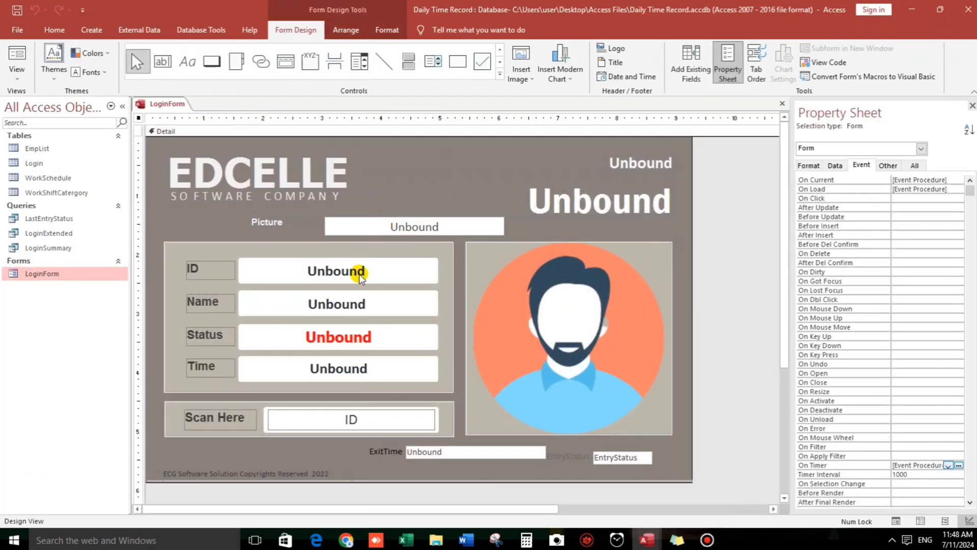
Read the Name property of the ID, Status and neighbouring text boxes
click(337, 271)
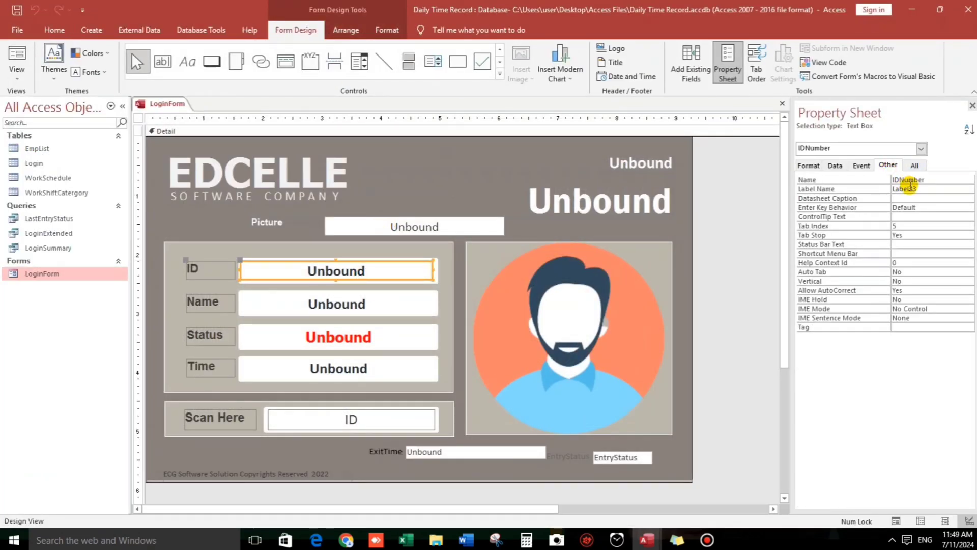
click(336, 305)
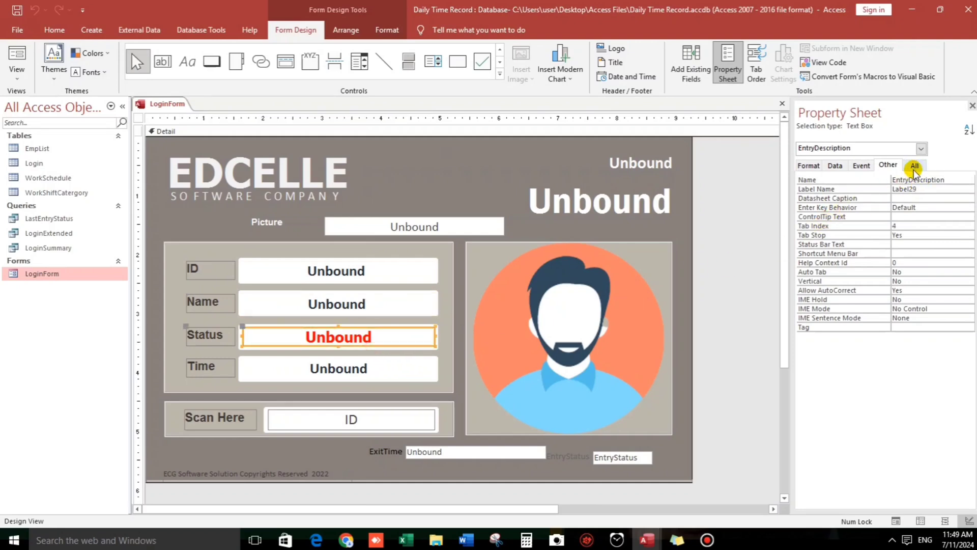
click(338, 368)
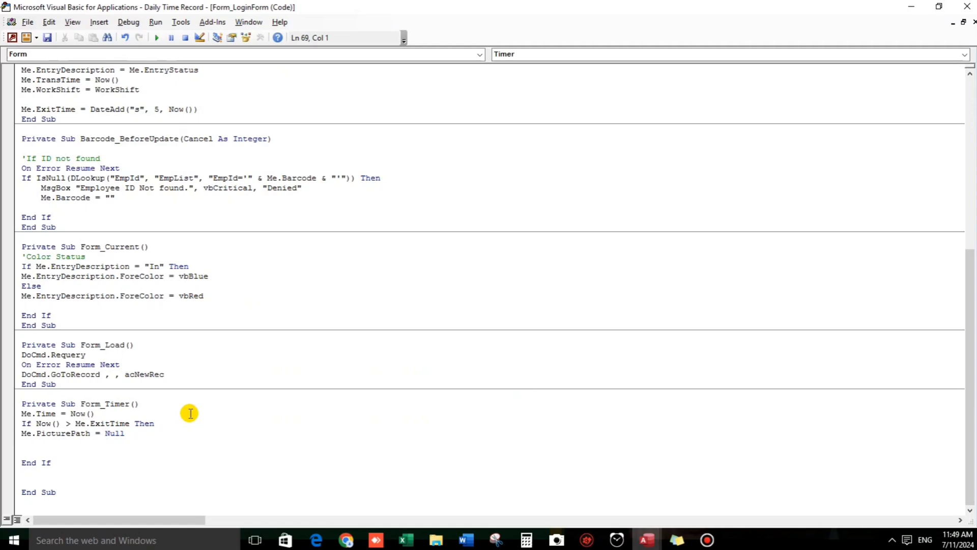
Add me.id... = Null and start a me.tra... line inside the timer's If block
text(me.id)
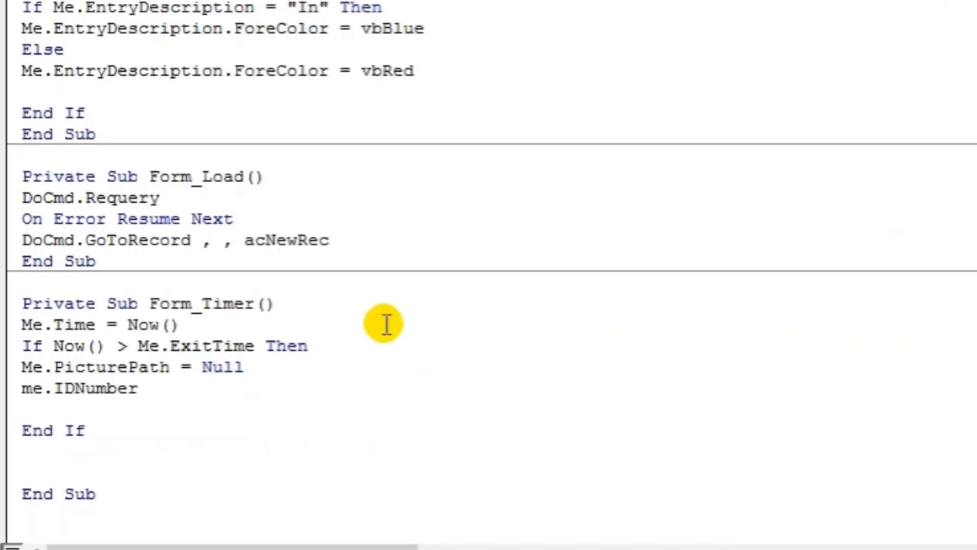
text(=Null)
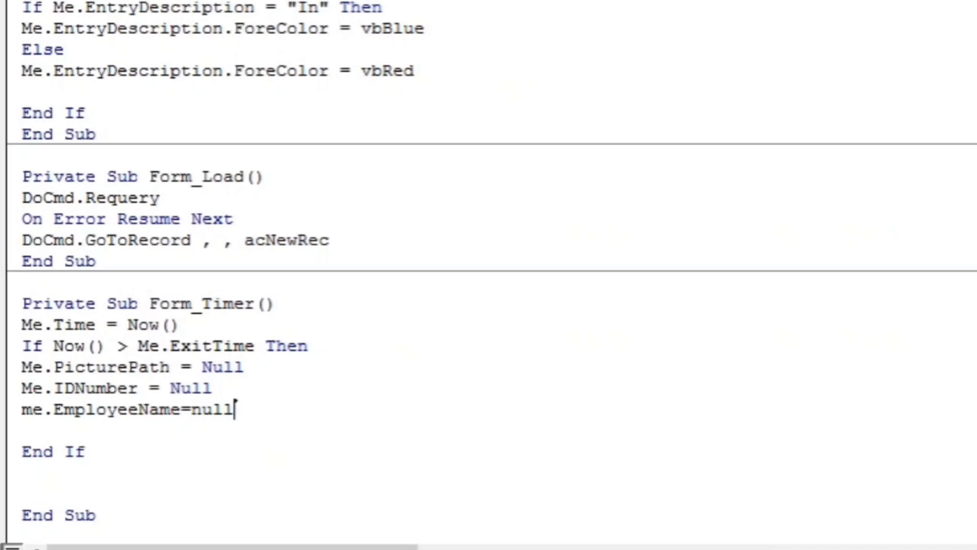
text(me.t)
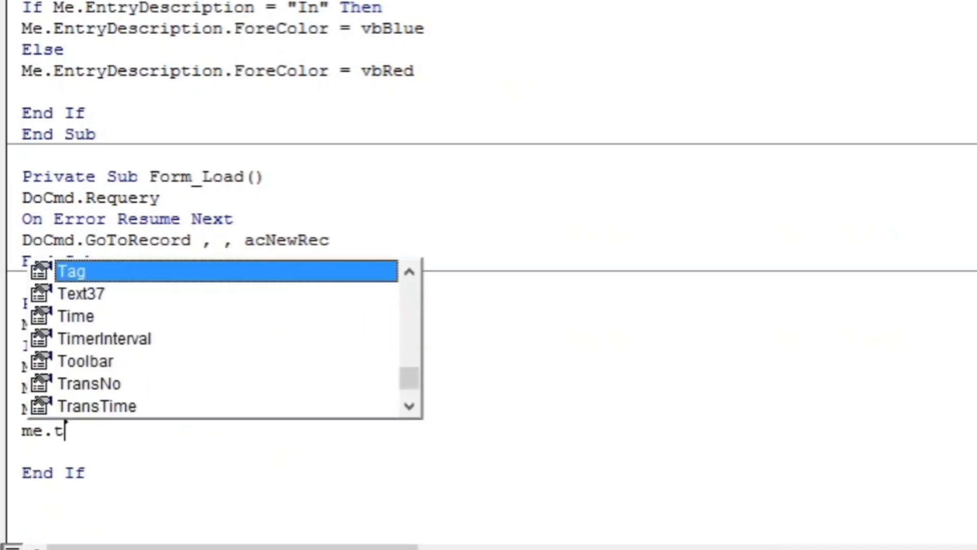
text(ra)
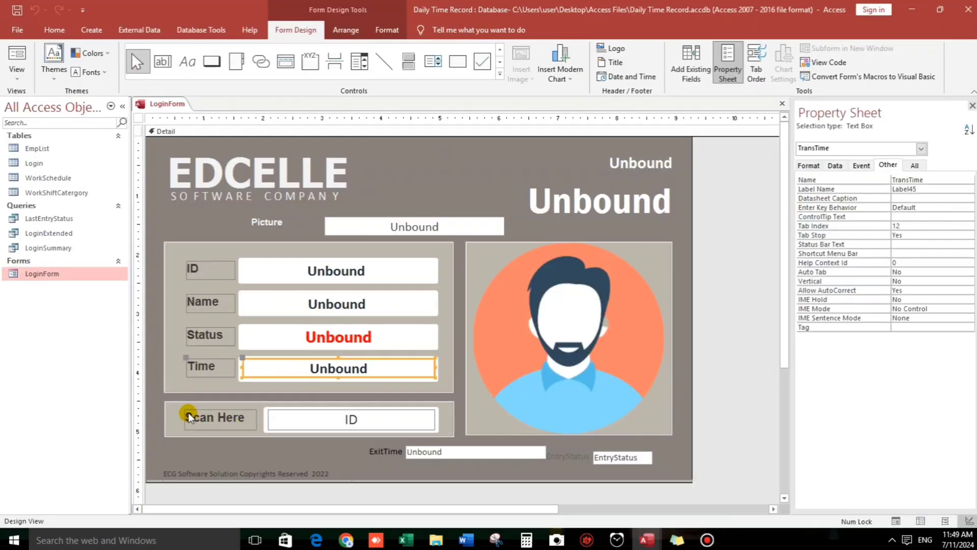
Check the Status field's name and add me.EntryDescription = Null to the timer code
click(338, 337)
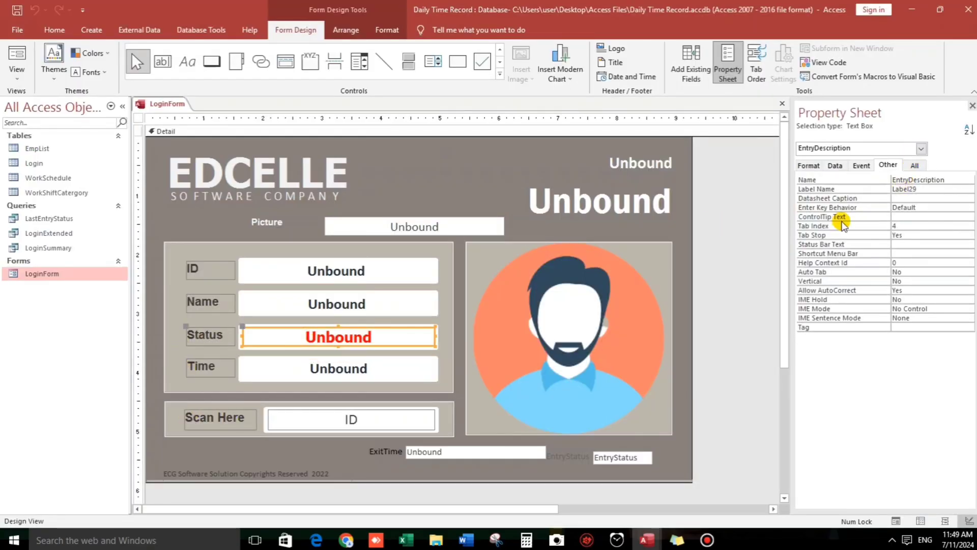
click(828, 62)
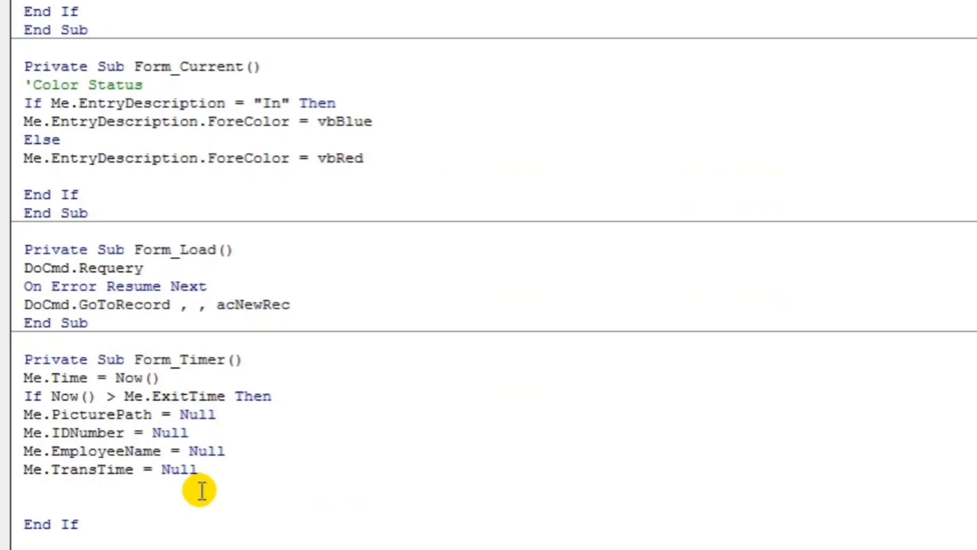
text(me.EntryDescription)
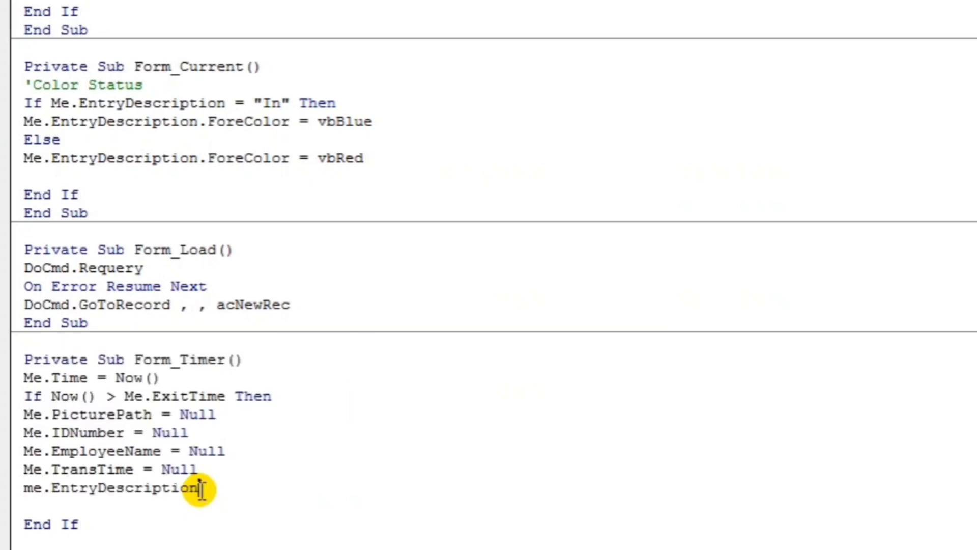
text(= Null)
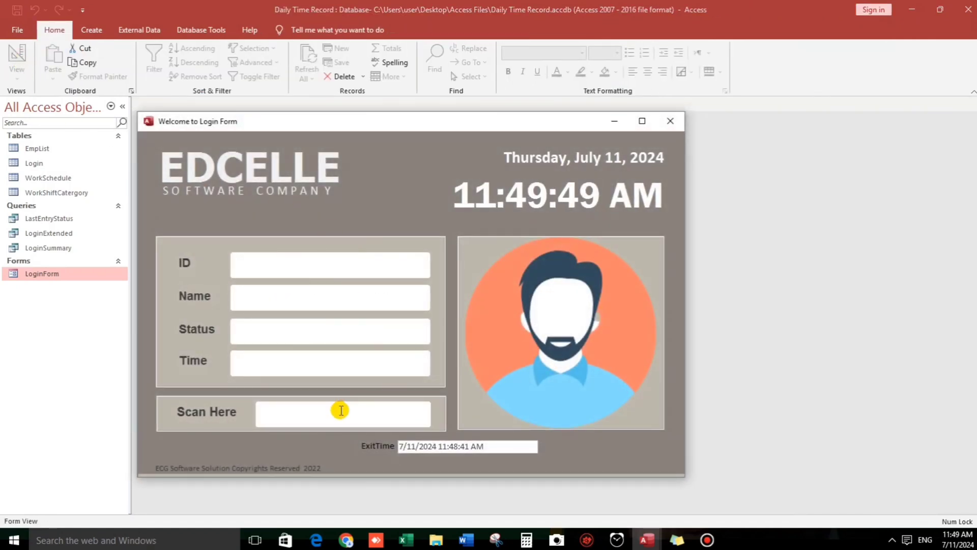
Scan a test ID starting 012 in the Scan Here box
text(012)
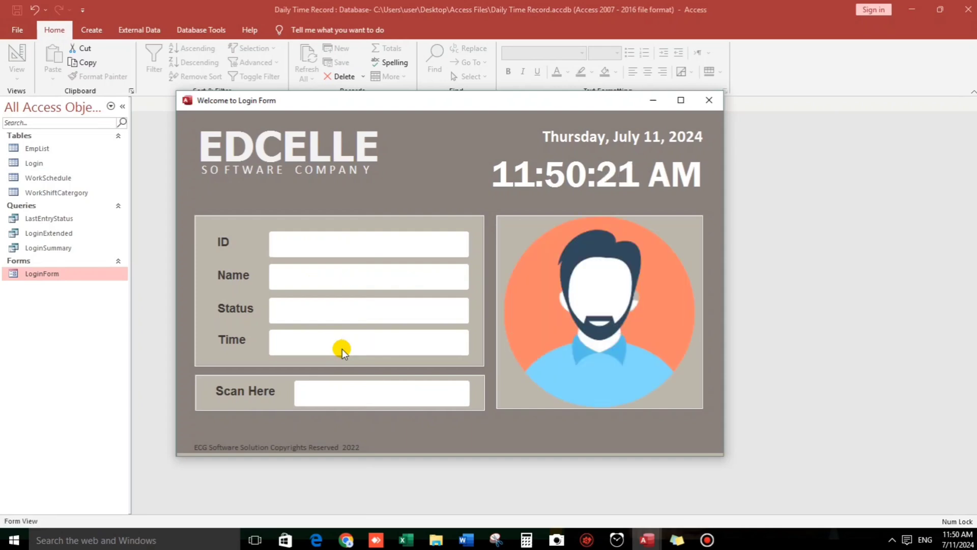
text(01259)
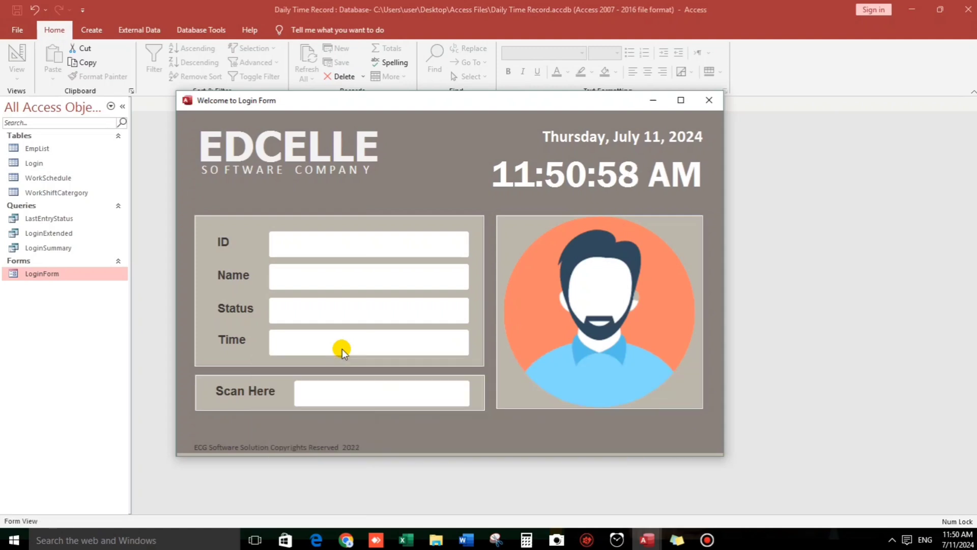
click(382, 393)
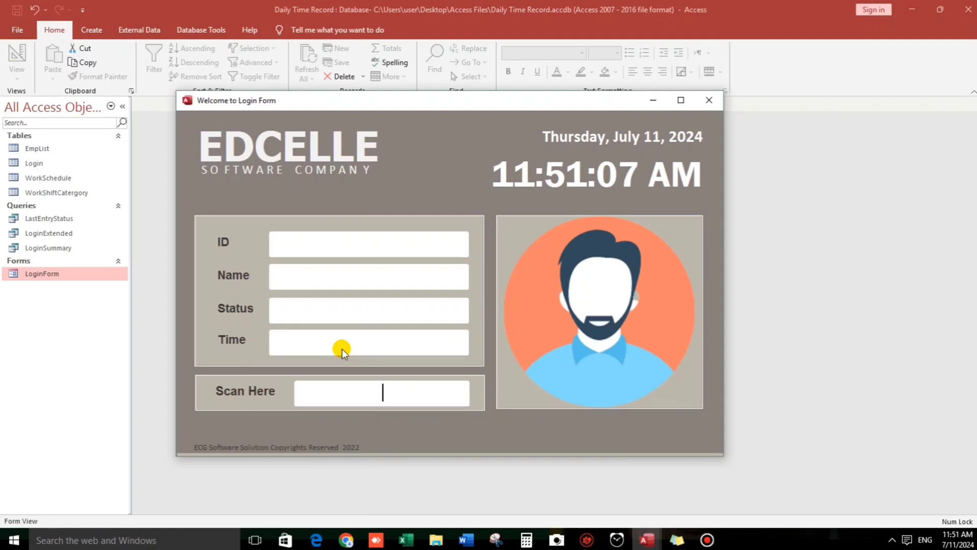